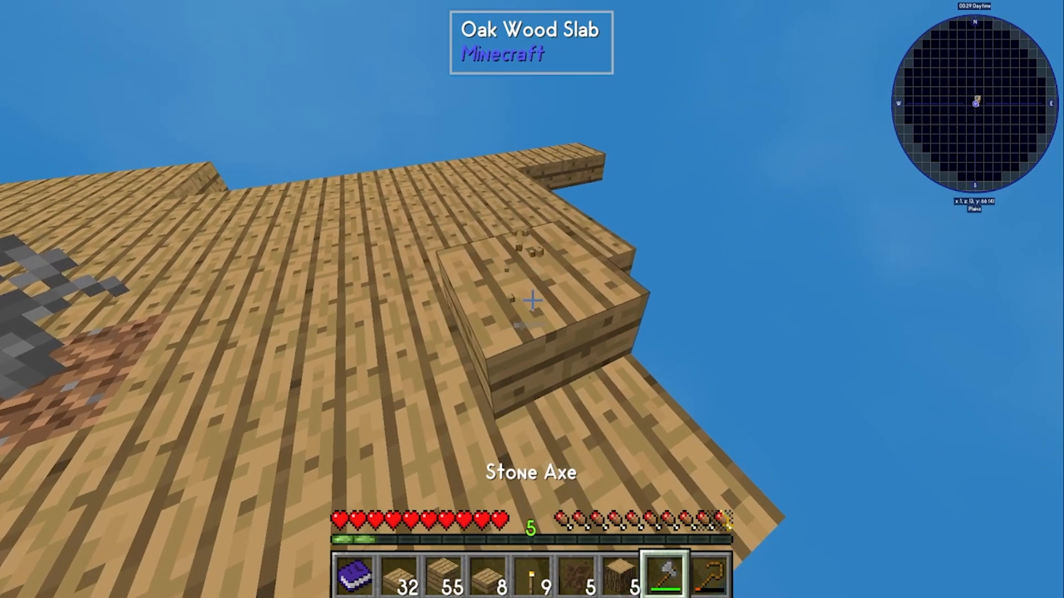
Open SkyFactory 4's instance folder on disk via the profile's more-actions menu.
click(531, 315)
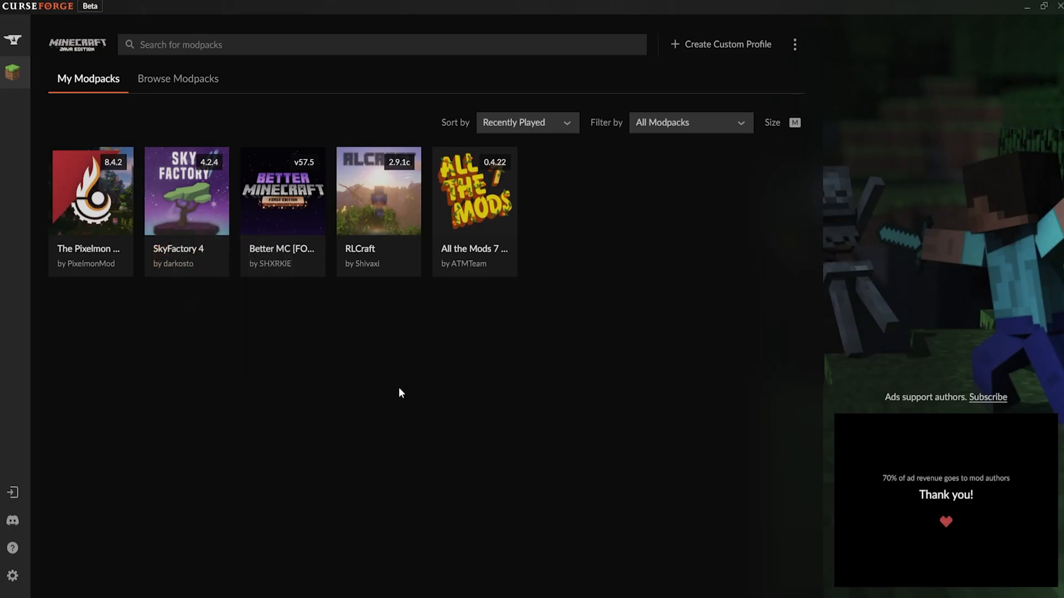
mouse_move(187, 206)
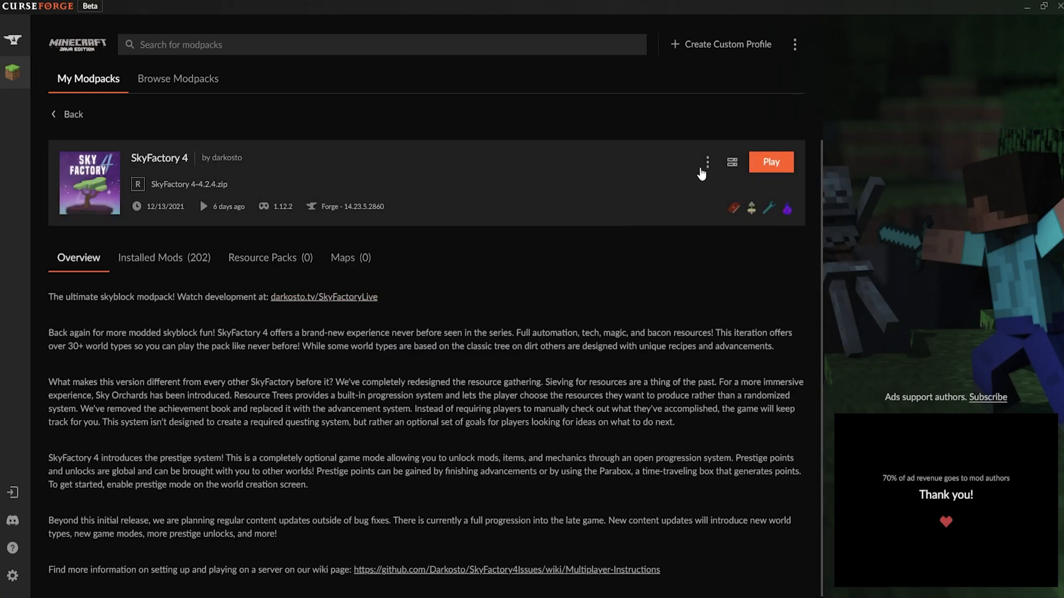
click(707, 161)
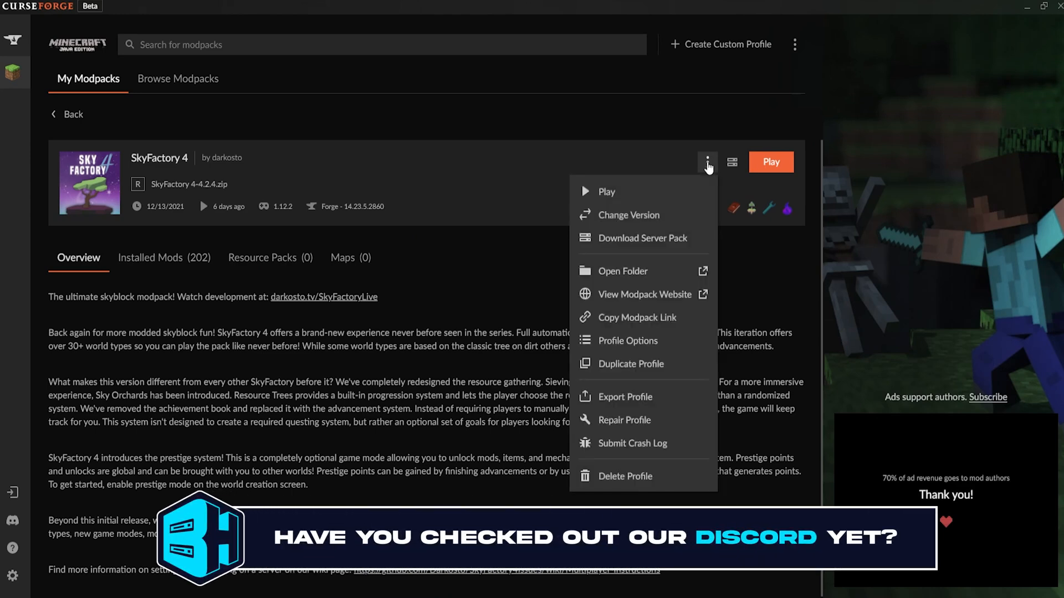
click(622, 271)
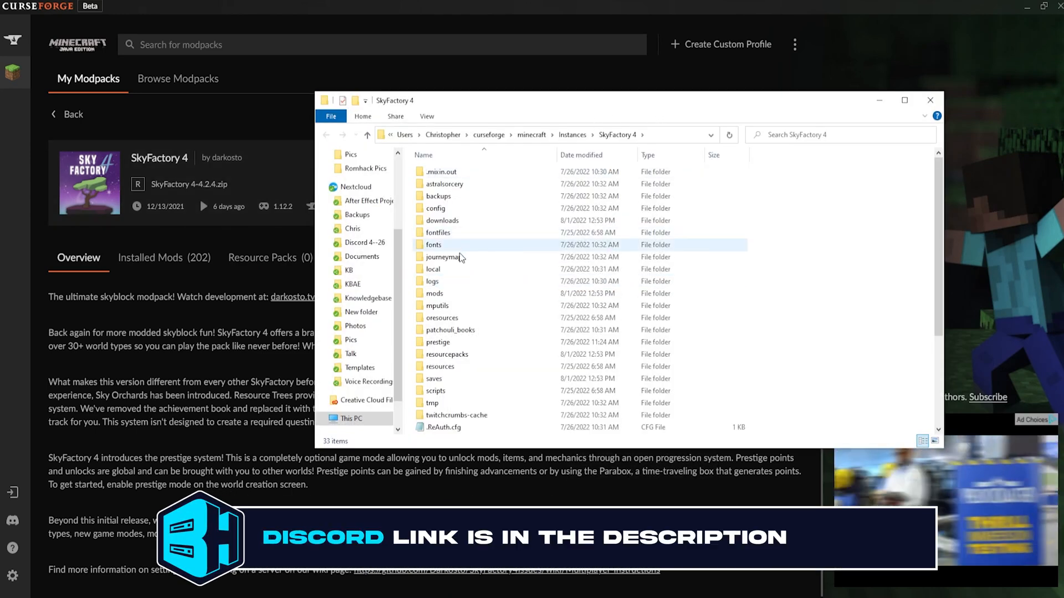
mouse_move(451, 283)
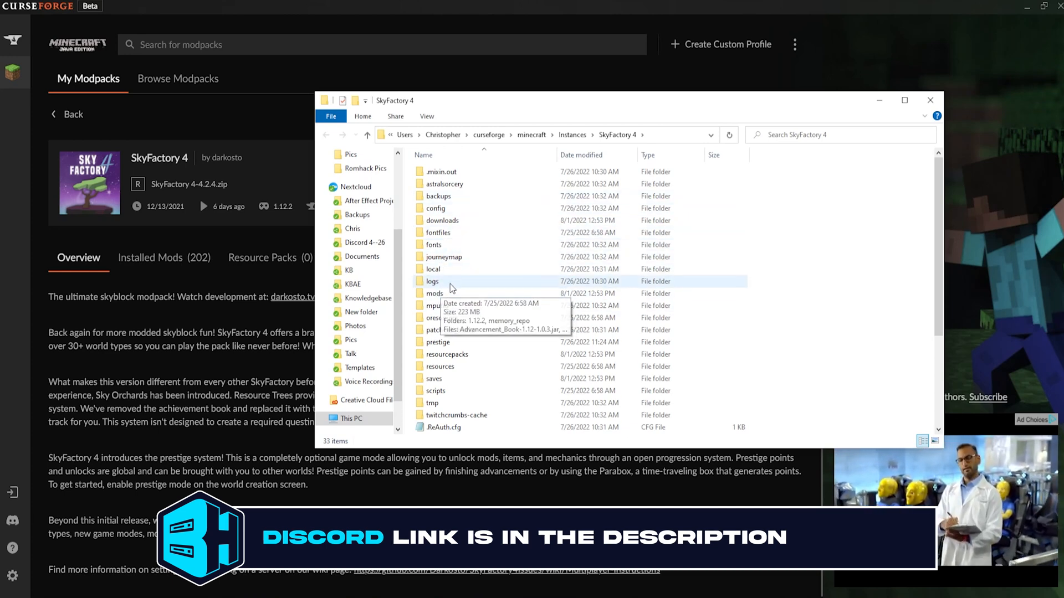
Open the logs folder inside the SkyFactory 4 instance directory.
double_click(432, 281)
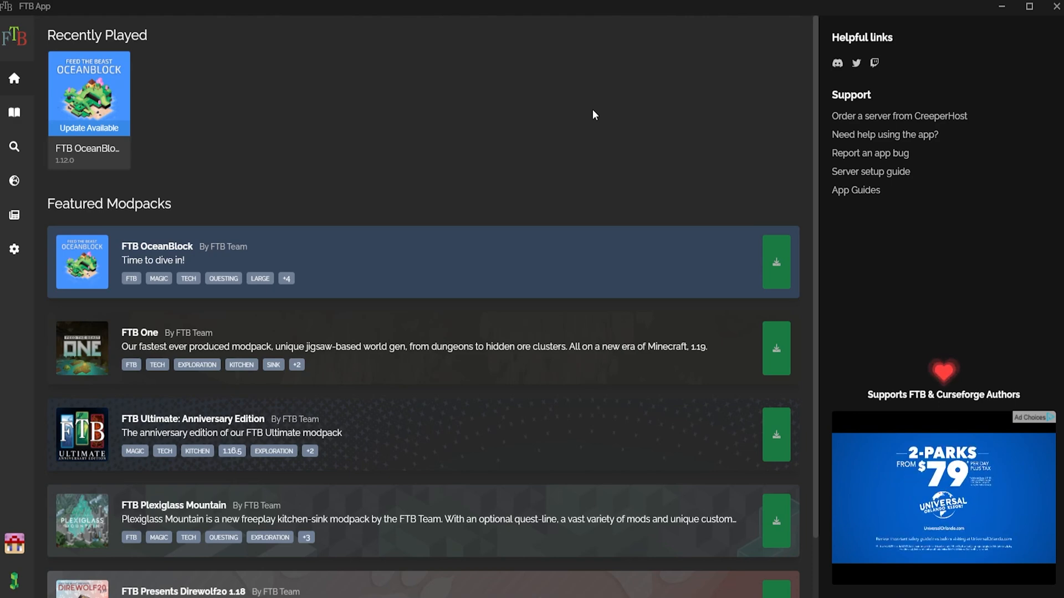
mouse_move(118, 81)
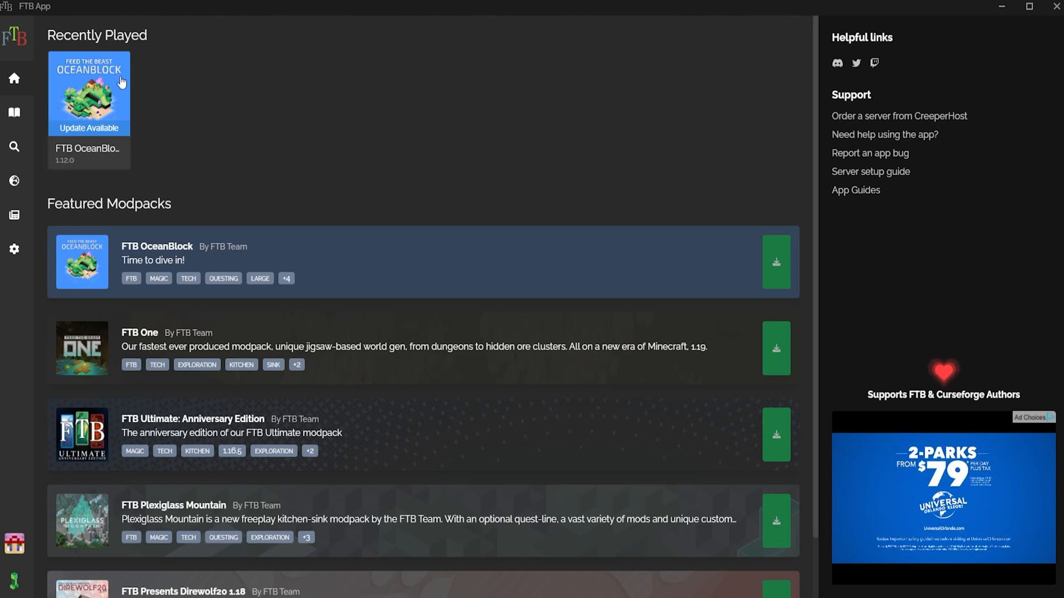
Open the FTB OceanBlock modpack page and its instance settings.
click(89, 94)
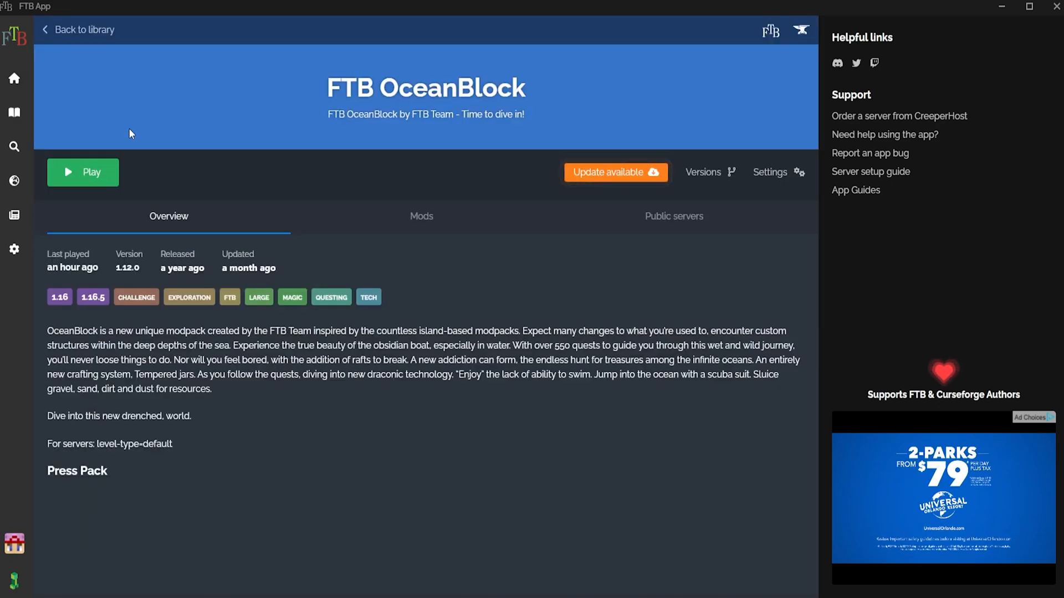
click(771, 173)
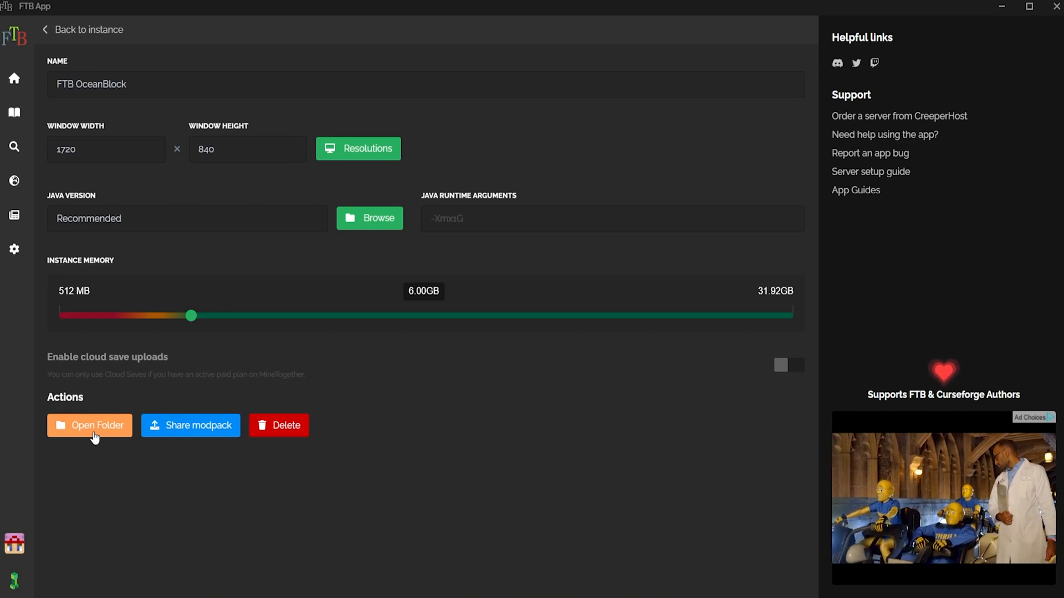
mouse_move(96, 438)
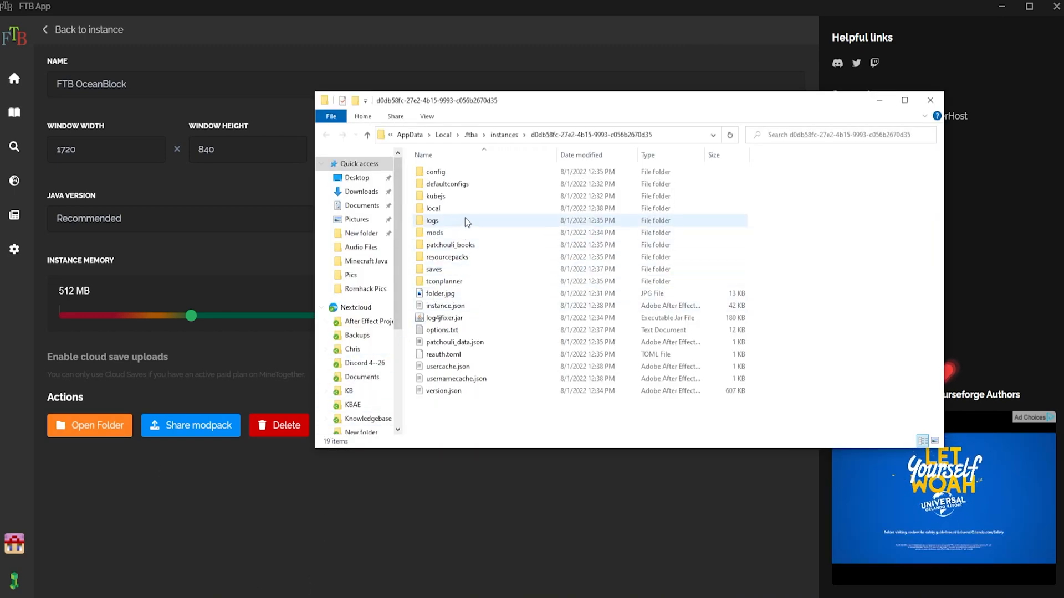
Open the logs folder in the FTB OceanBlock instance directory.
double_click(430, 220)
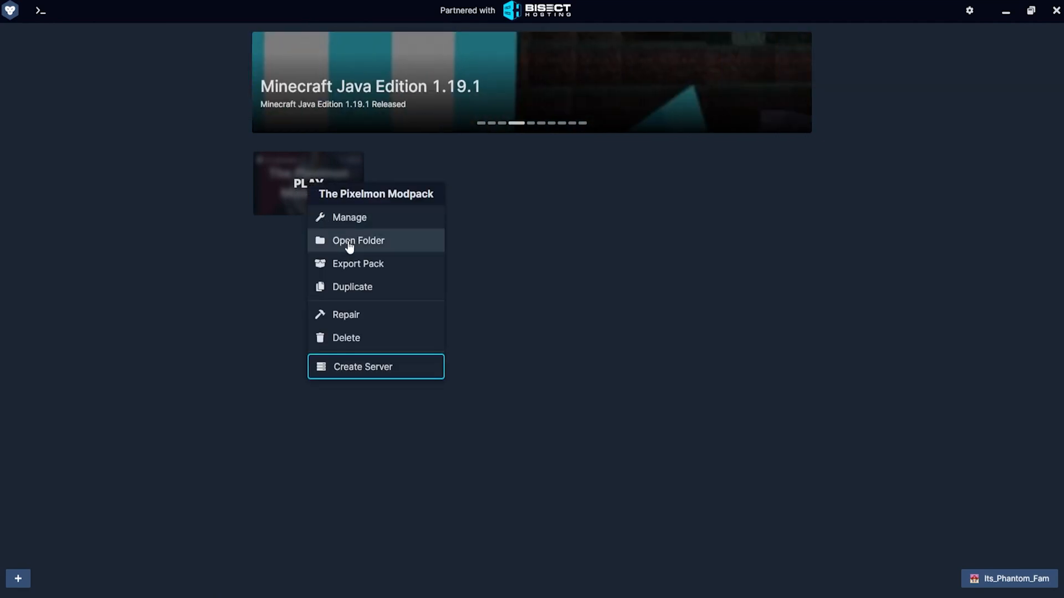
Open The Pixelmon Modpack's instance folder, then its logs folder containing latest.log.
click(358, 240)
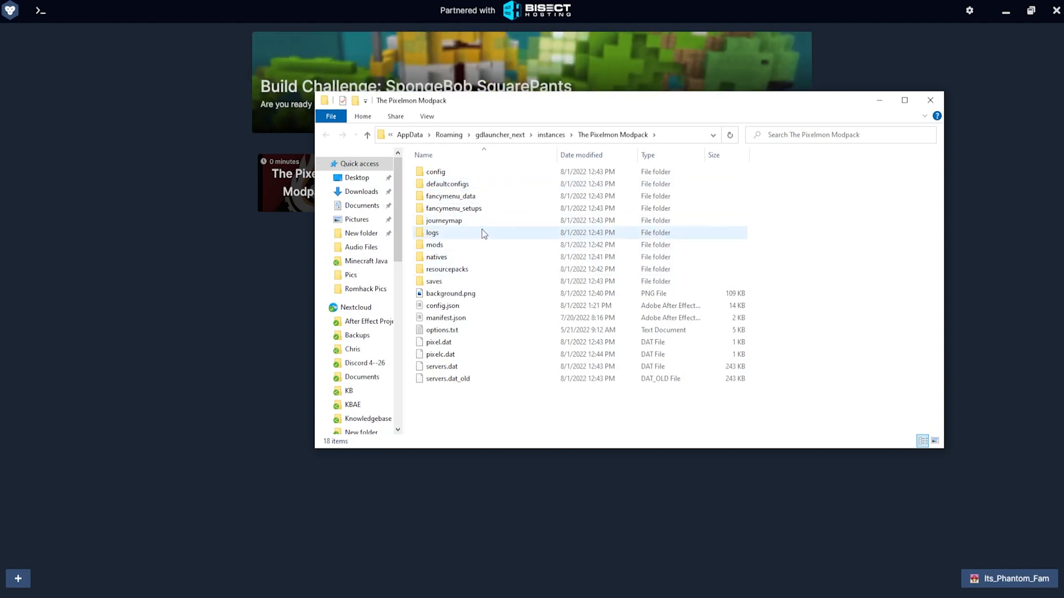
double_click(431, 232)
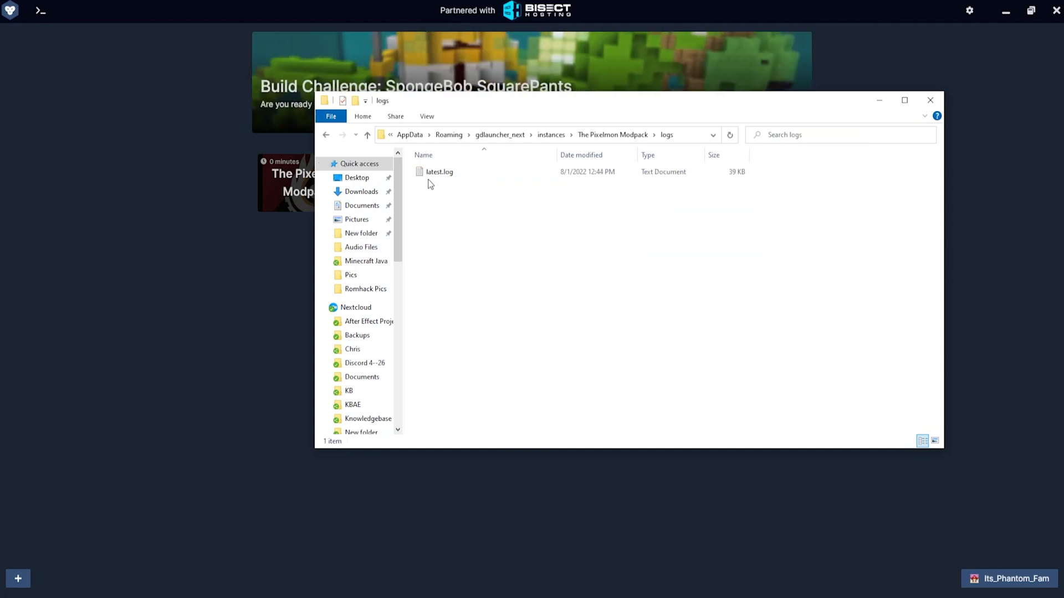
mouse_move(486, 252)
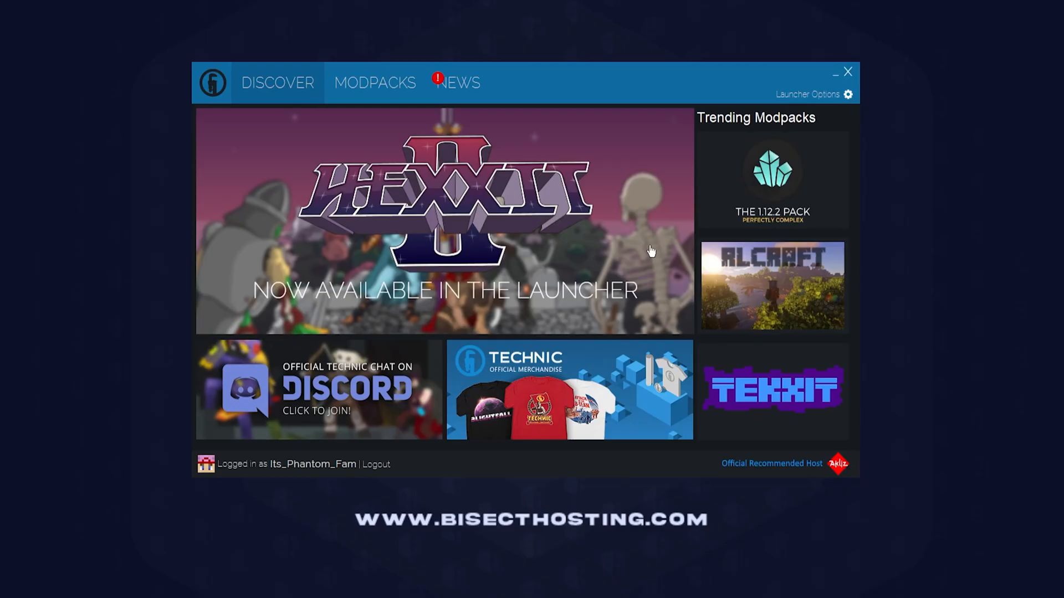
mouse_move(381, 87)
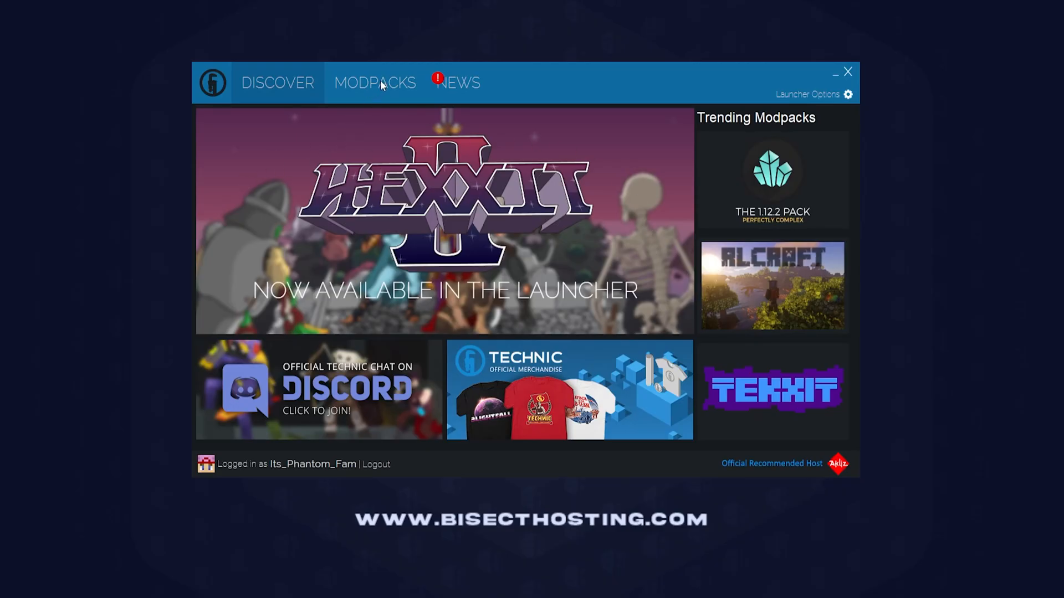
Open The Pixelmon Mod's install folder from its Modpack Options in the installed modpacks list.
click(375, 83)
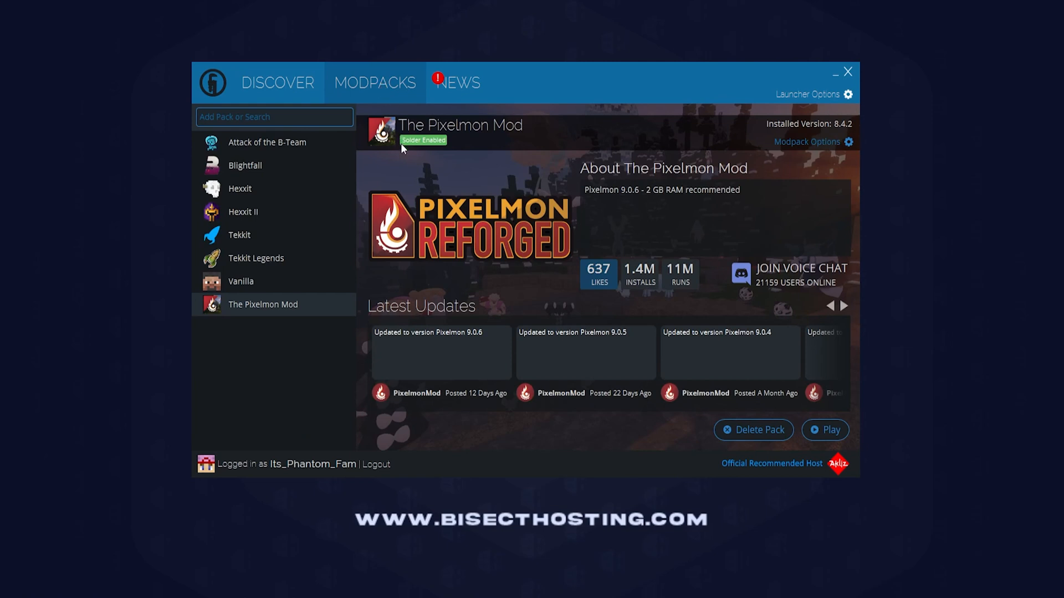
mouse_move(262, 309)
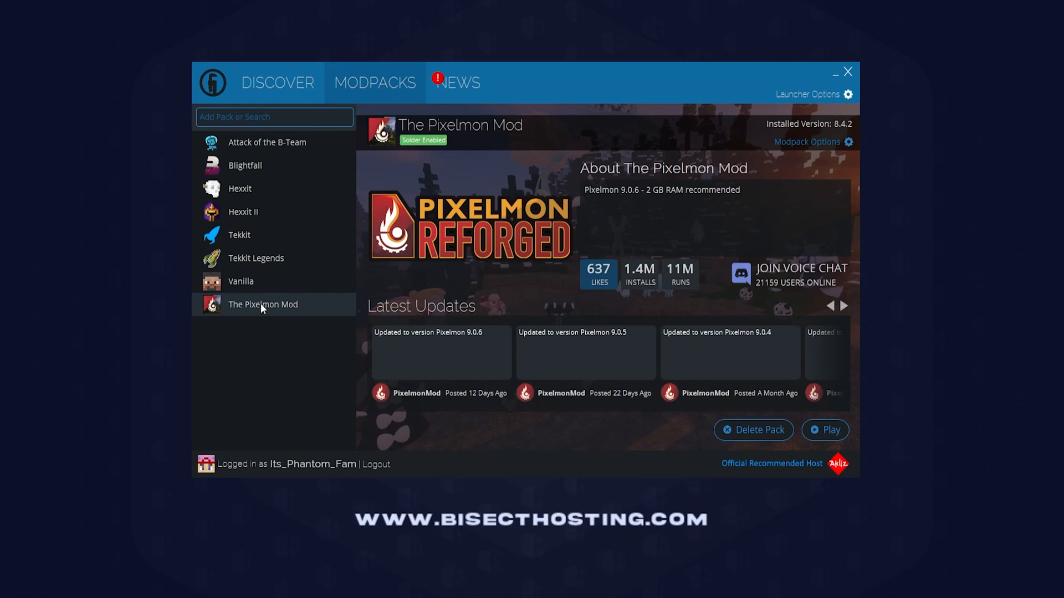
mouse_move(807, 158)
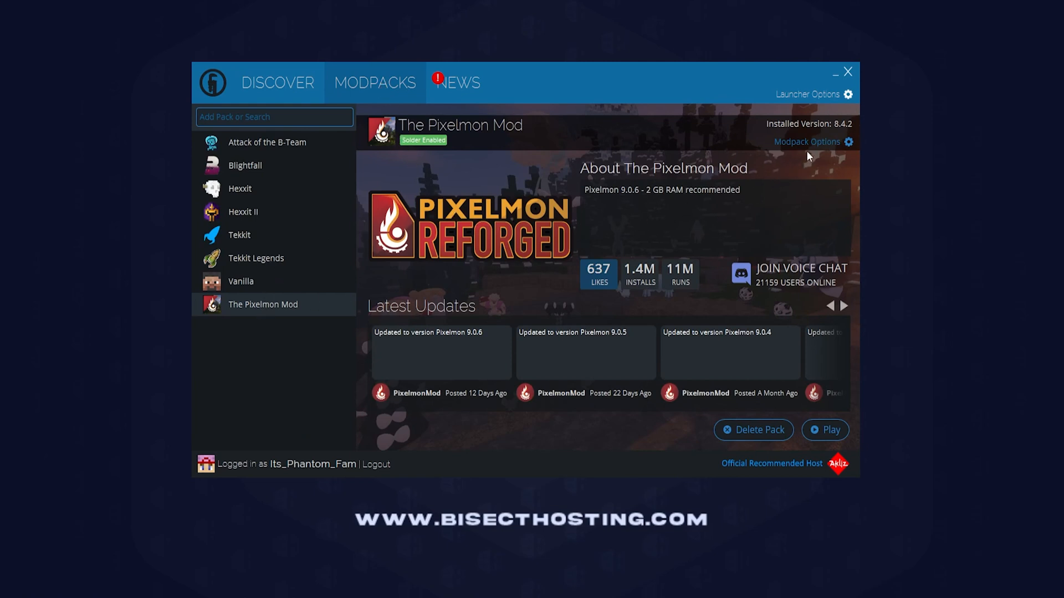
click(807, 142)
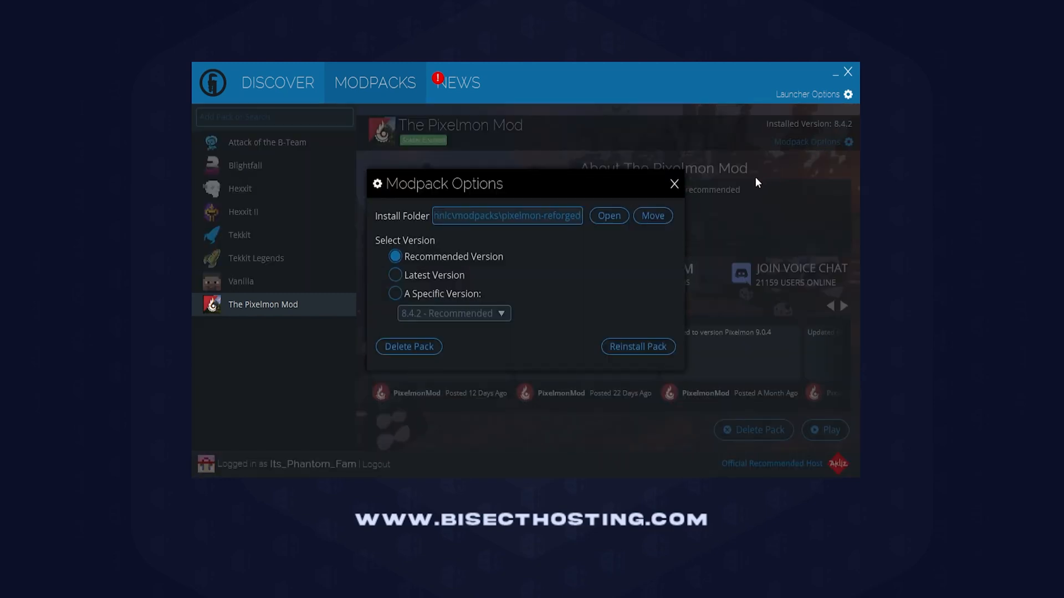
mouse_move(643, 294)
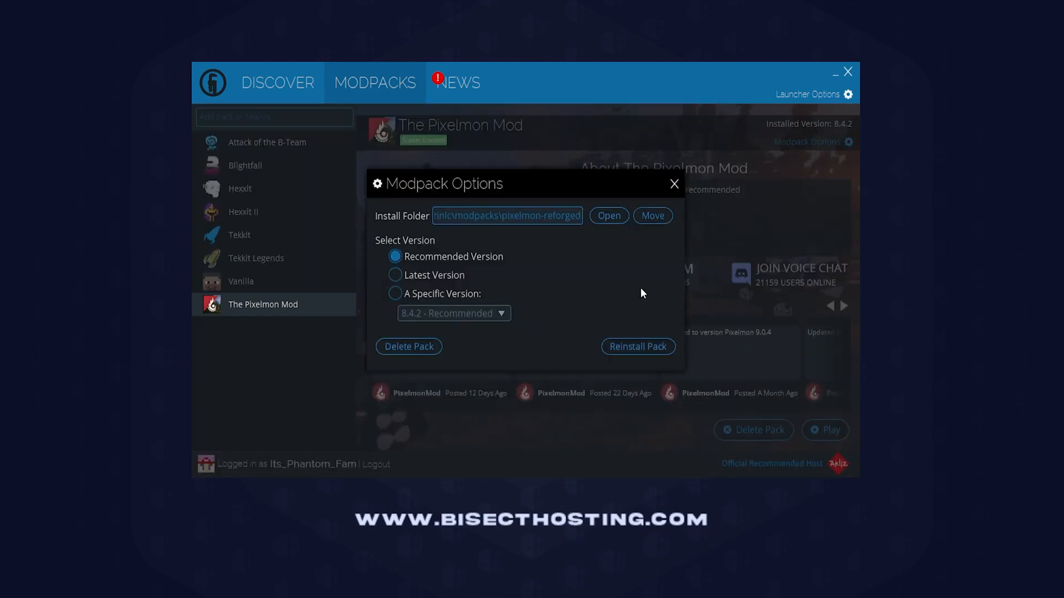
click(609, 215)
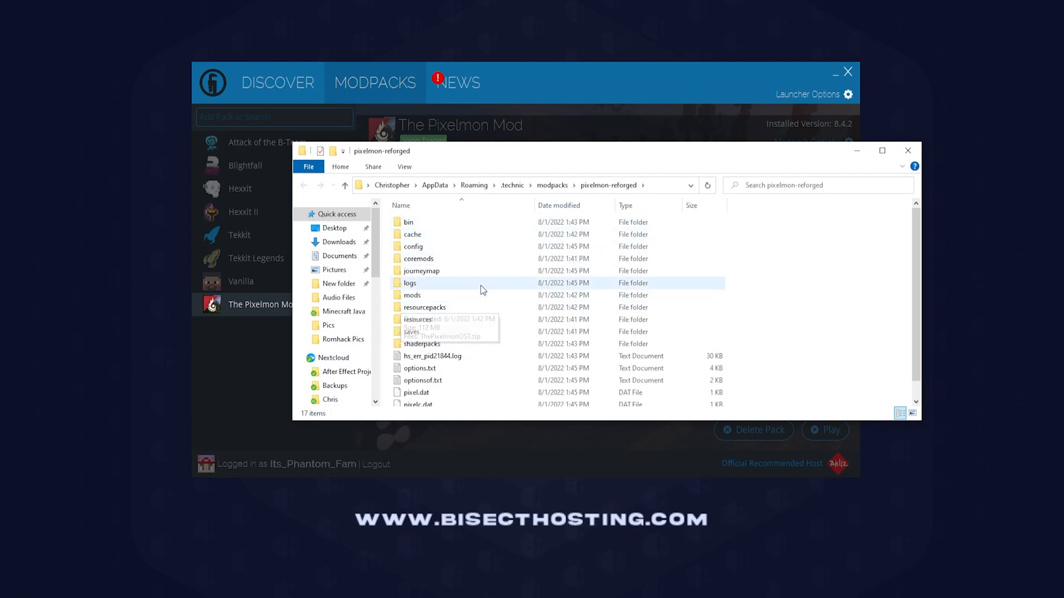
mouse_move(437, 291)
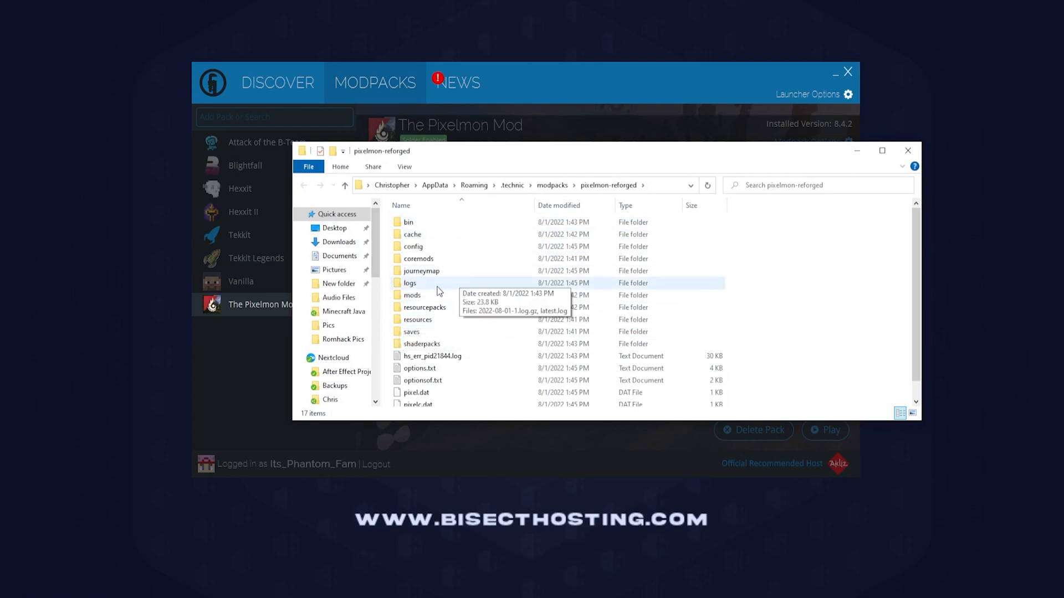
Open the logs folder in the pixelmon-reforged install directory.
double_click(409, 282)
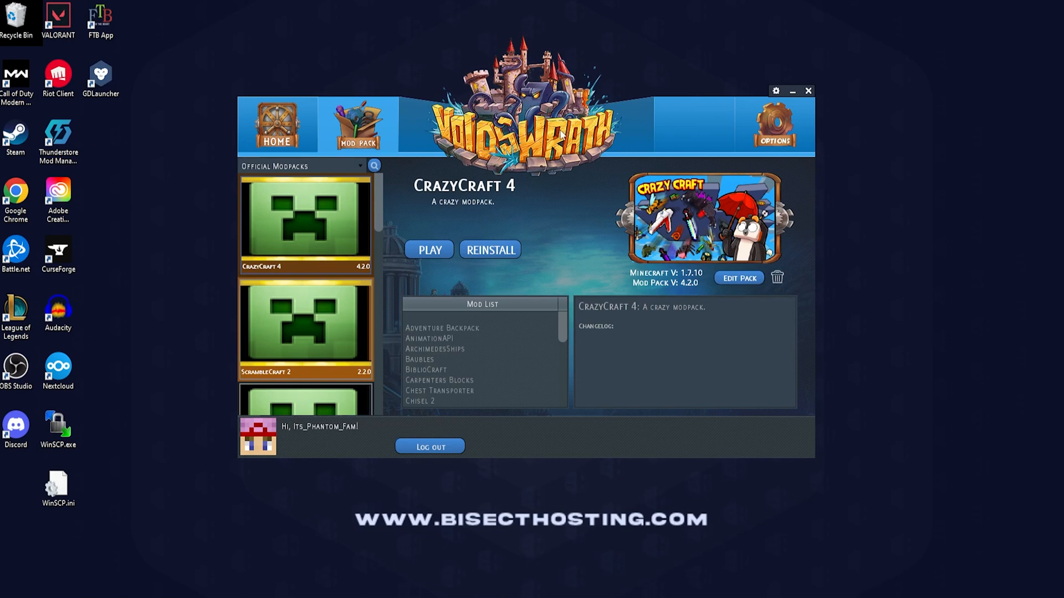
mouse_move(554, 303)
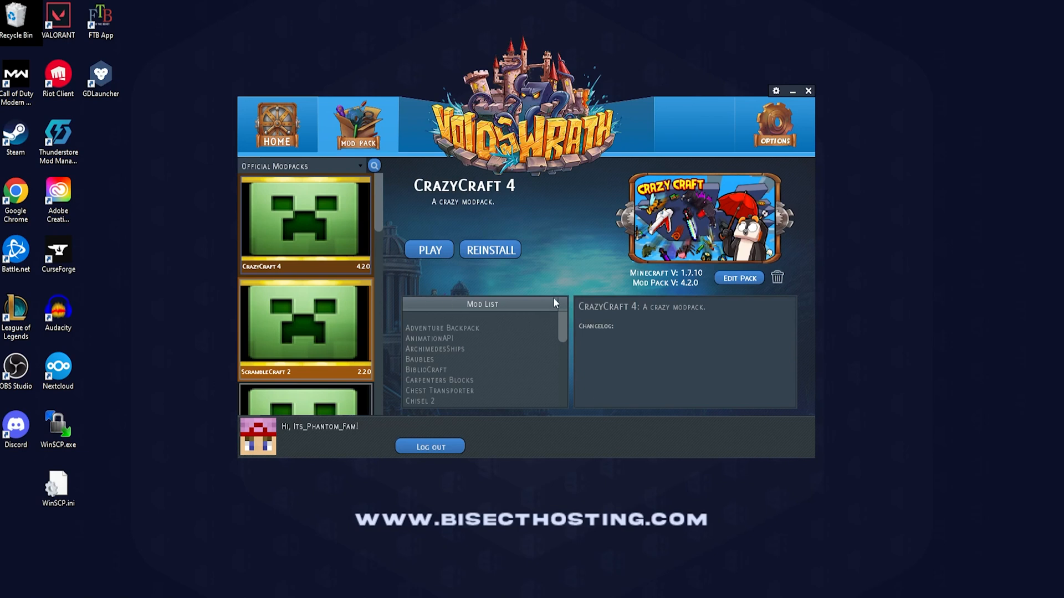
mouse_move(571, 239)
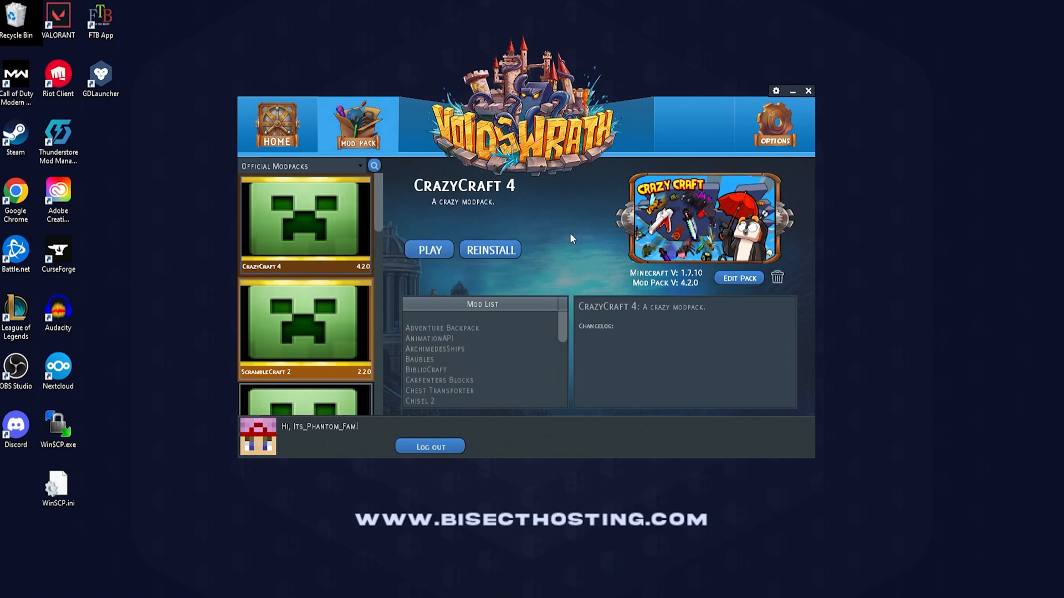
Open CrazyCraft 4's .crazycraft4 folder via Edit Pack > Edit Mods.
click(739, 277)
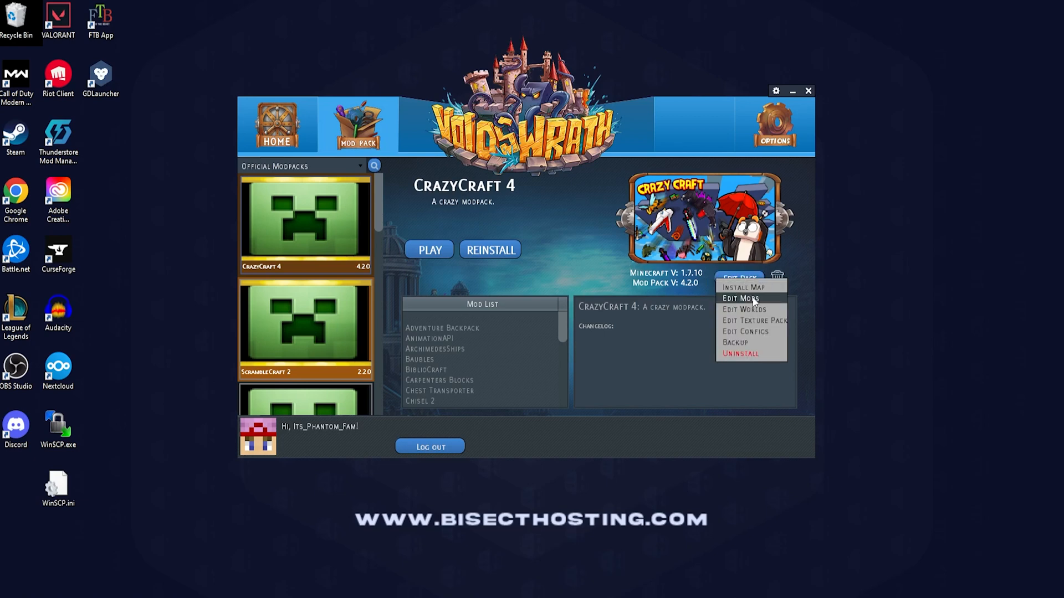
click(740, 298)
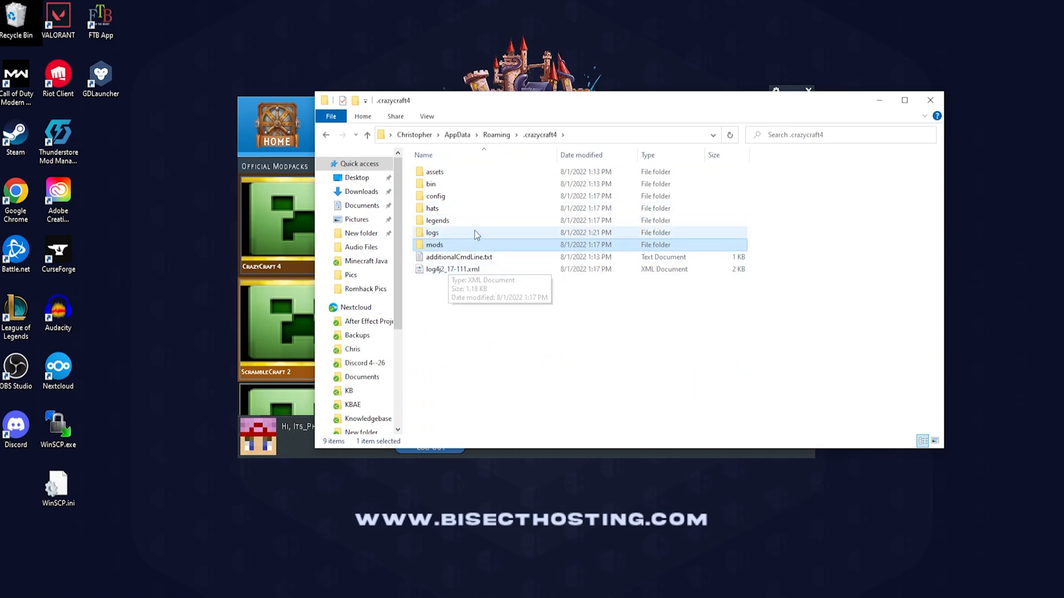
mouse_move(450, 238)
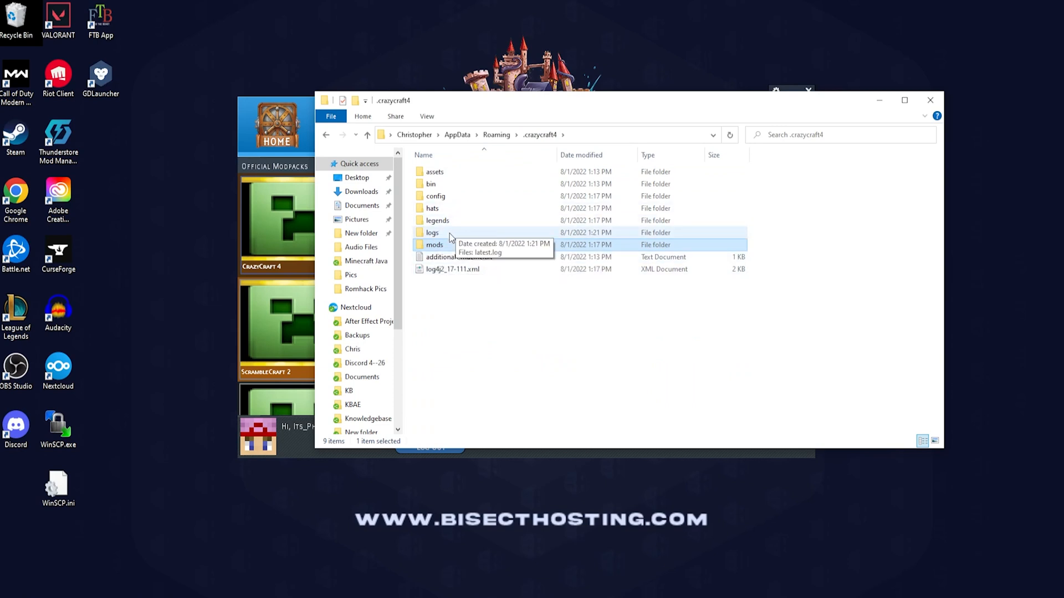
Open the CrazyCraft 4 logs folder containing latest.log.
double_click(432, 232)
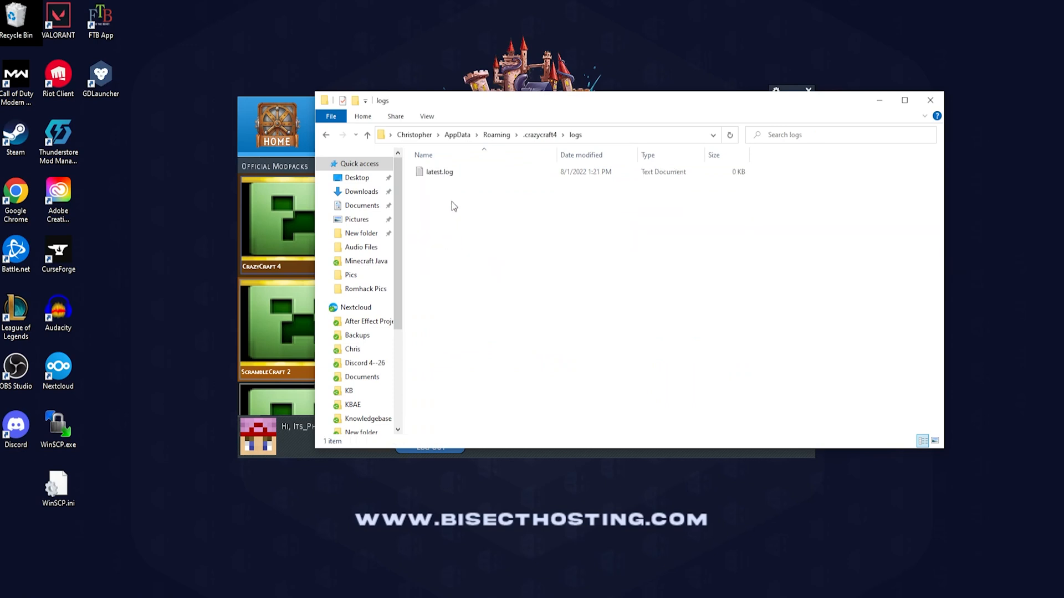
mouse_move(482, 258)
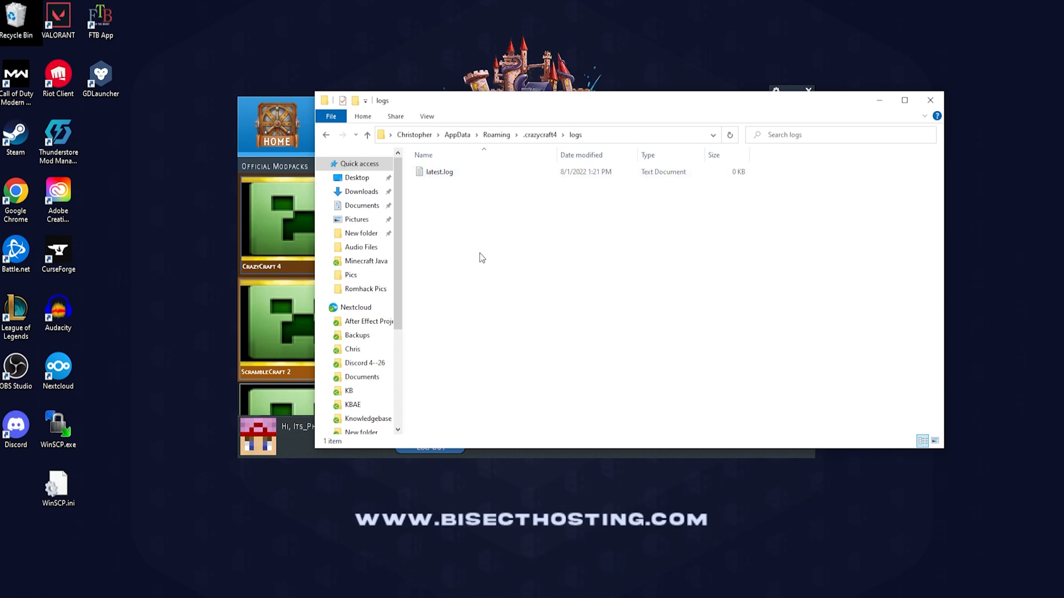